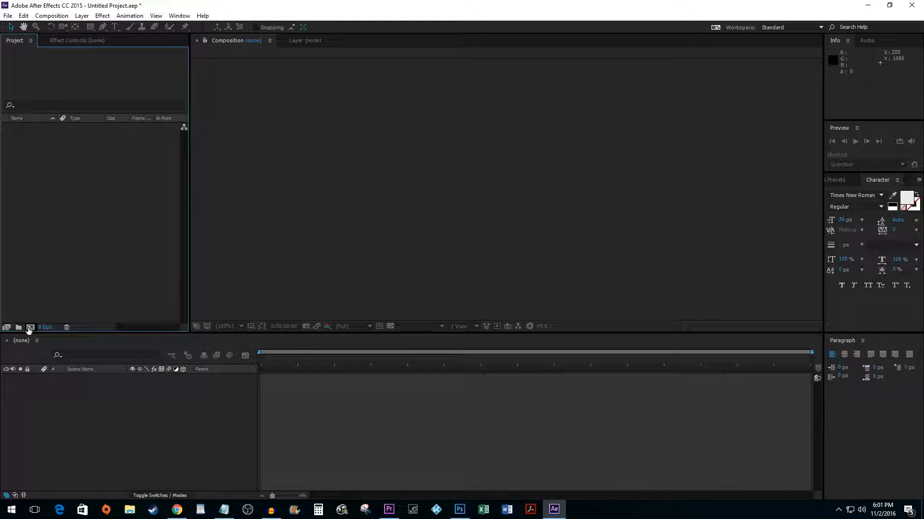
- Create Comp 1 as a 1920×1080, 29.97 fps composition using the HDTV 1080 preset
{"action": "left_click", "coordinate": [30, 327]}
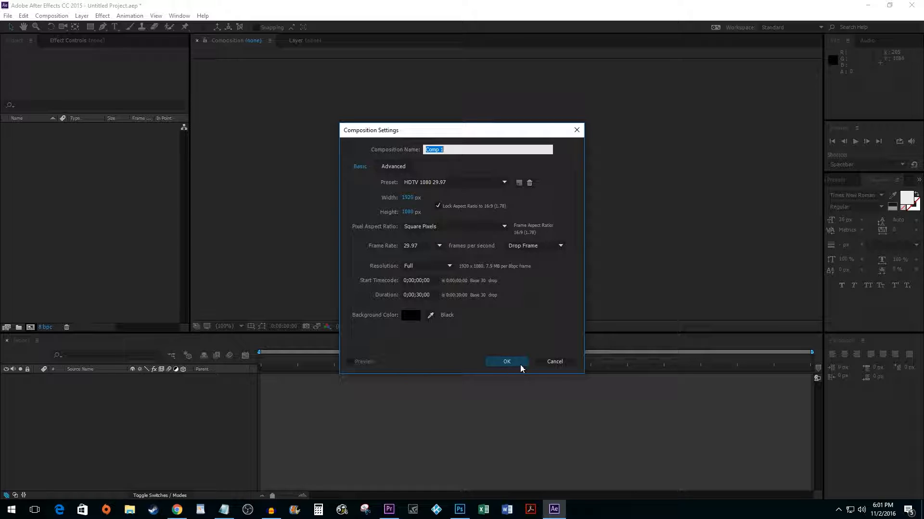
{"action": "left_click", "coordinate": [506, 362]}
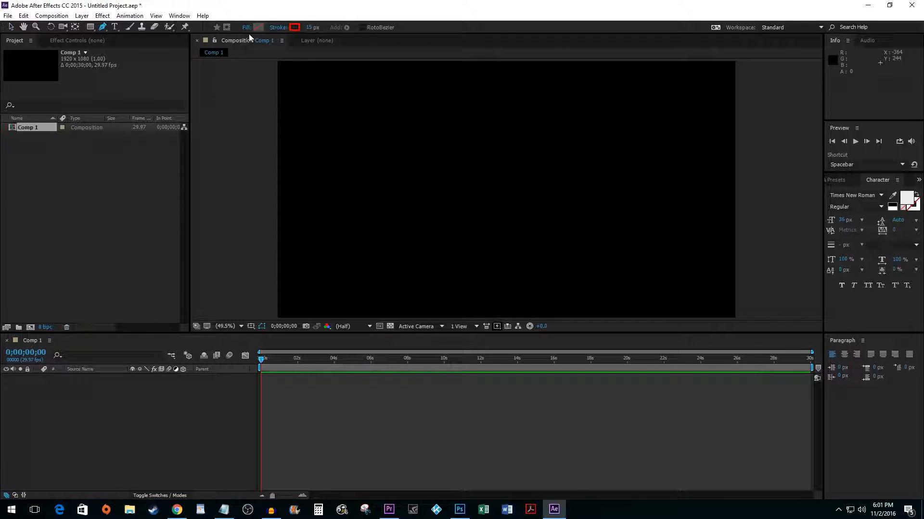
- Give new shapes no fill and a red 13 px stroke
{"action": "left_click", "coordinate": [258, 27]}
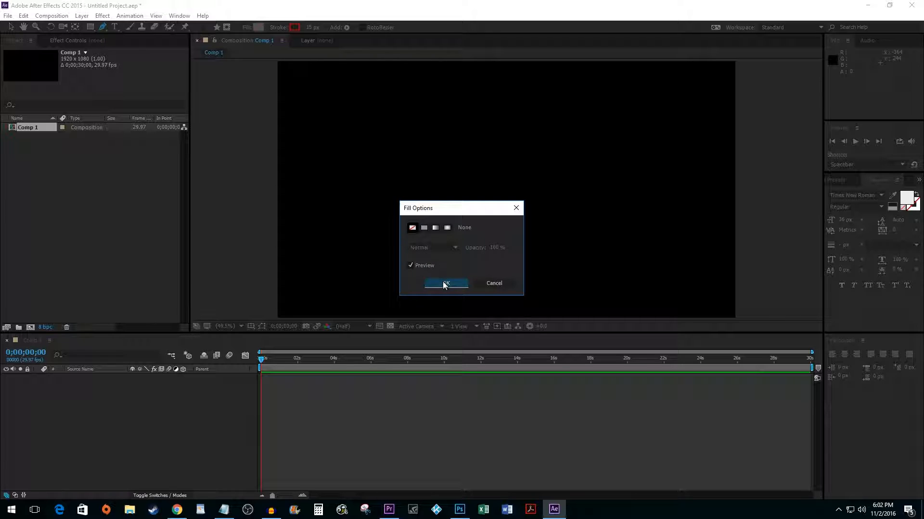
{"action": "left_click", "coordinate": [446, 283]}
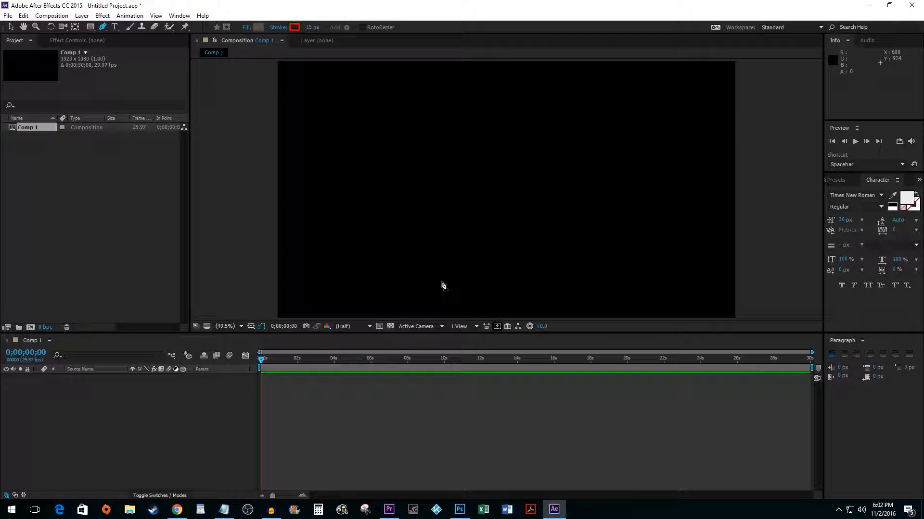
{"action": "left_click", "coordinate": [312, 27]}
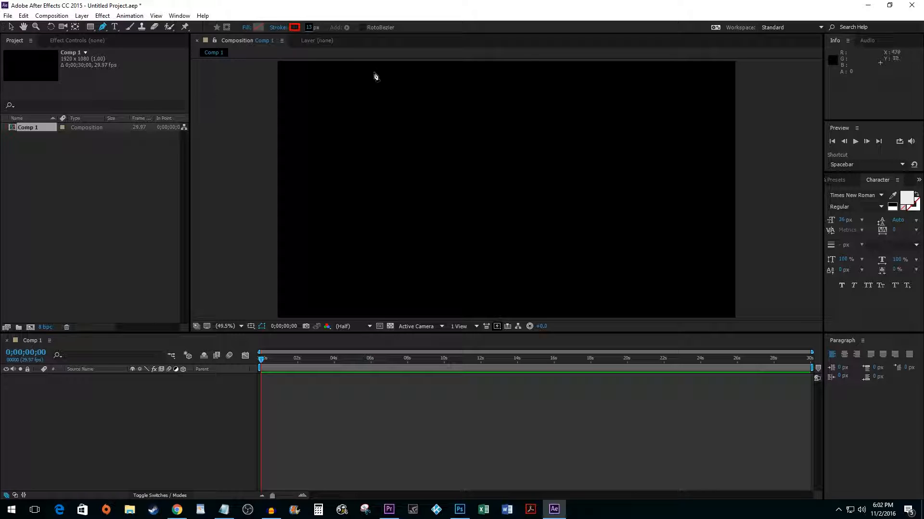
{"action": "left_click", "coordinate": [295, 27]}
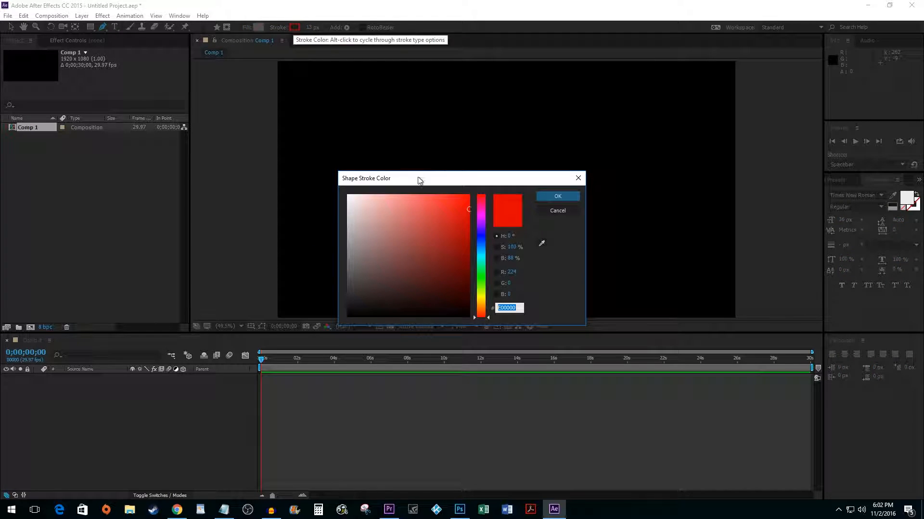
{"action": "left_click", "coordinate": [468, 207]}
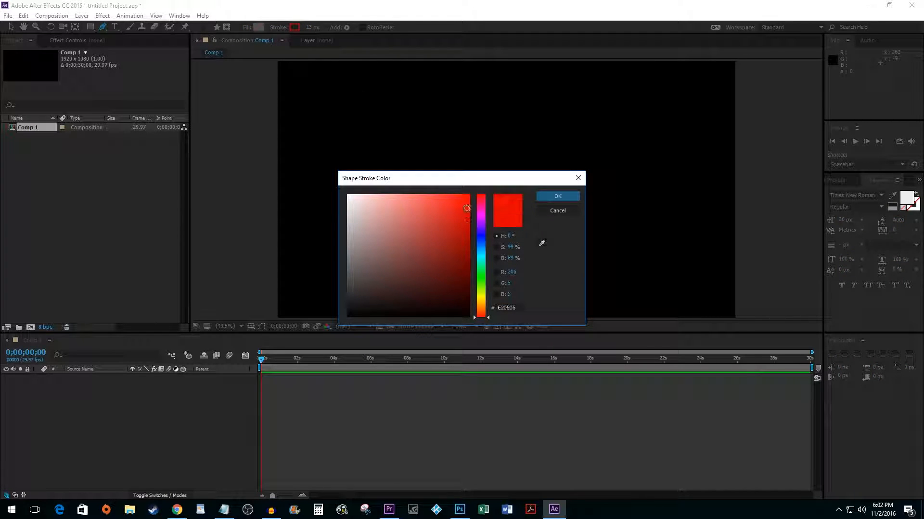
{"action": "left_click", "coordinate": [558, 196]}
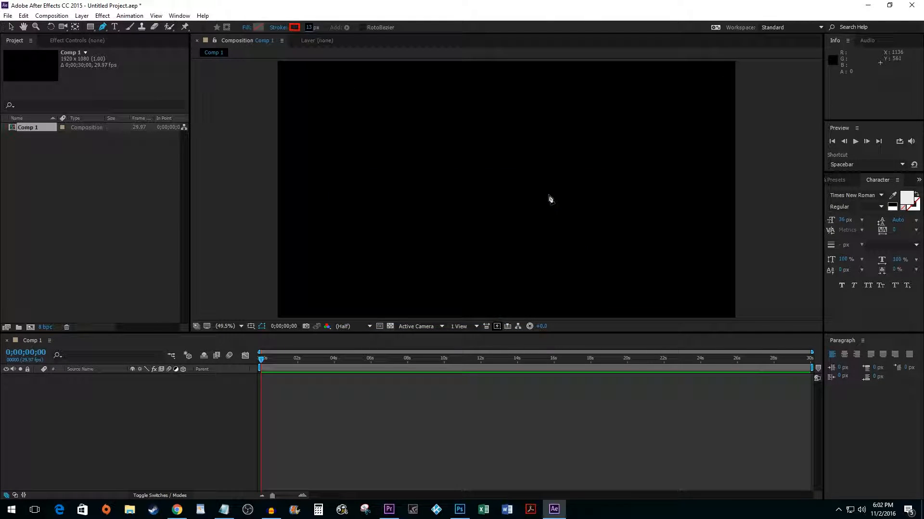
- Draw a curved open red path across the viewer as Shape Layer 1
{"action": "left_click_drag", "start_coordinate": [290, 237], "coordinate": [423, 208]}
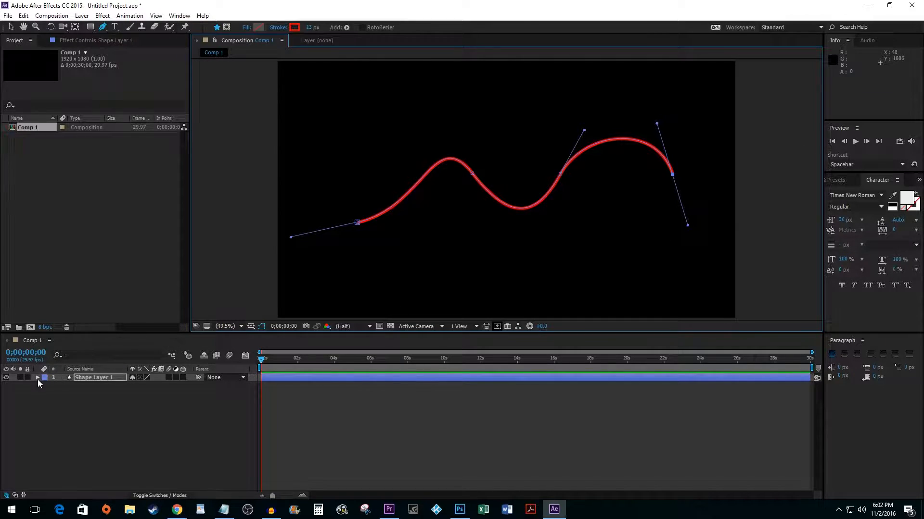
- Add dashes (value 27) to Stroke 1 of Shape 1 on Shape Layer 1
{"action": "left_click", "coordinate": [39, 378]}
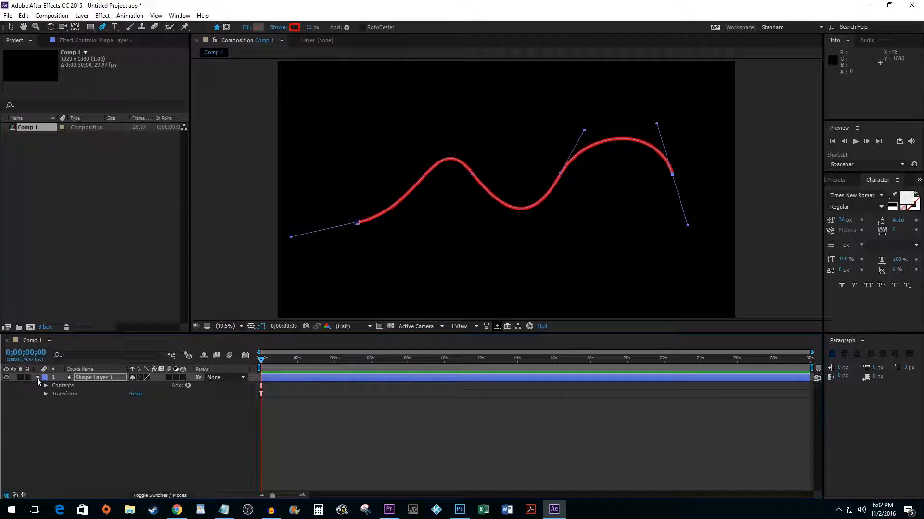
{"action": "left_click", "coordinate": [45, 386]}
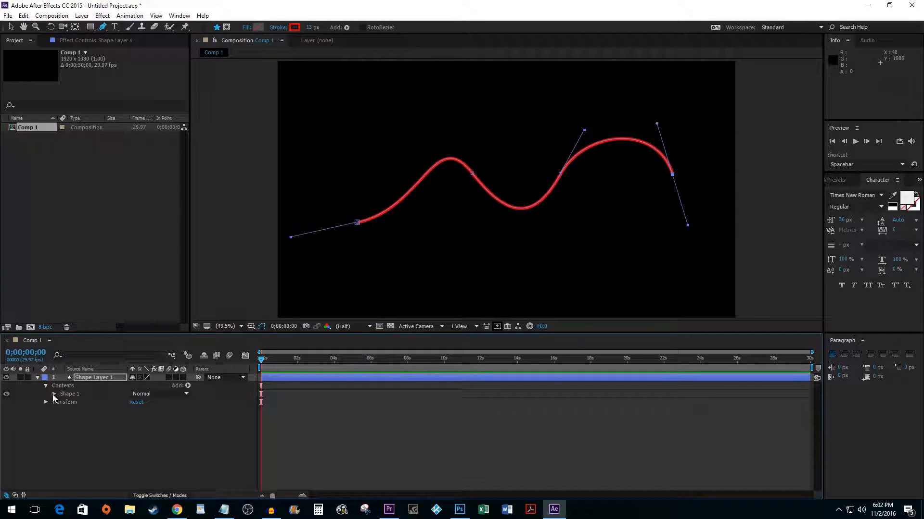
{"action": "left_click", "coordinate": [54, 394]}
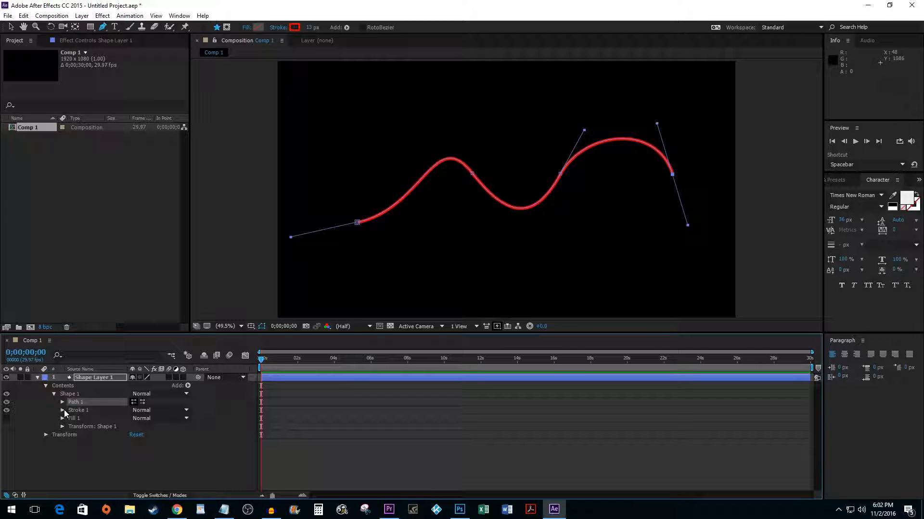
{"action": "left_click", "coordinate": [62, 410]}
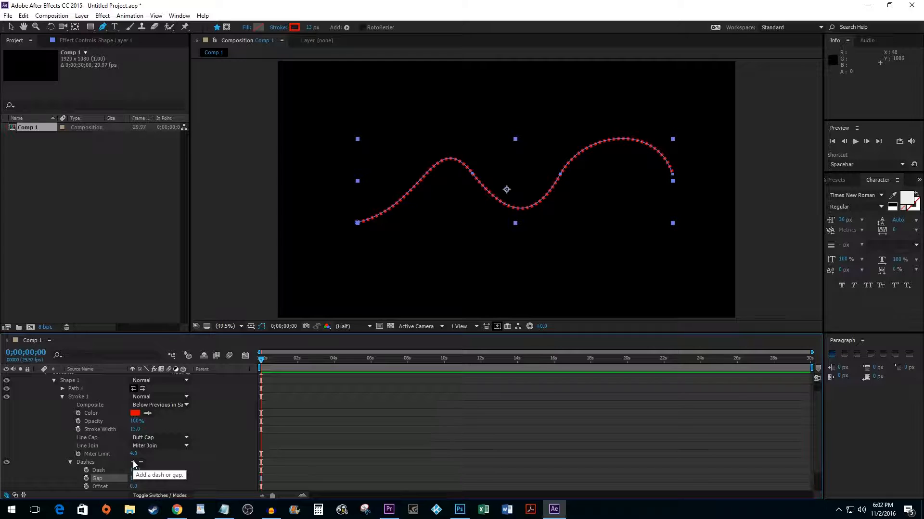
{"action": "left_click", "coordinate": [133, 462]}
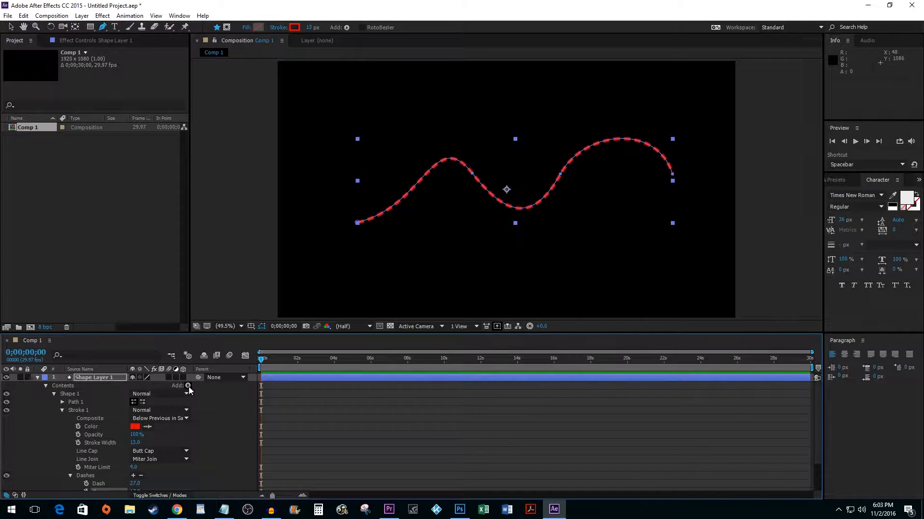
- Add a Trim Paths operation to Shape 1 and reveal its Start, End and Offset
{"action": "left_click", "coordinate": [189, 385]}
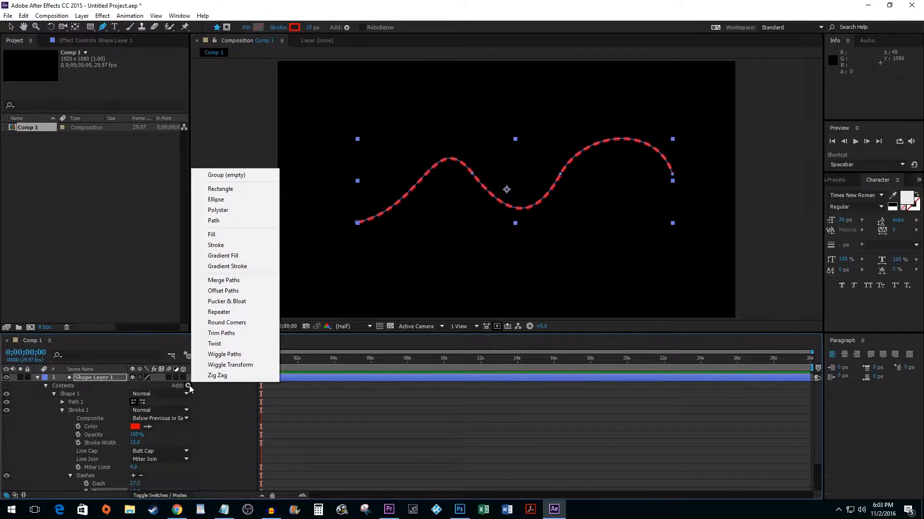
{"action": "mouse_move", "coordinate": [230, 334]}
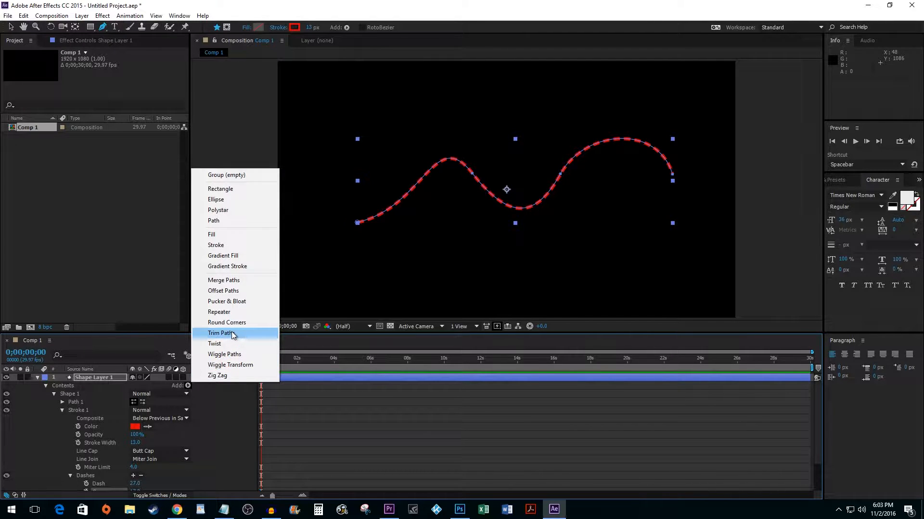
{"action": "left_click", "coordinate": [221, 333]}
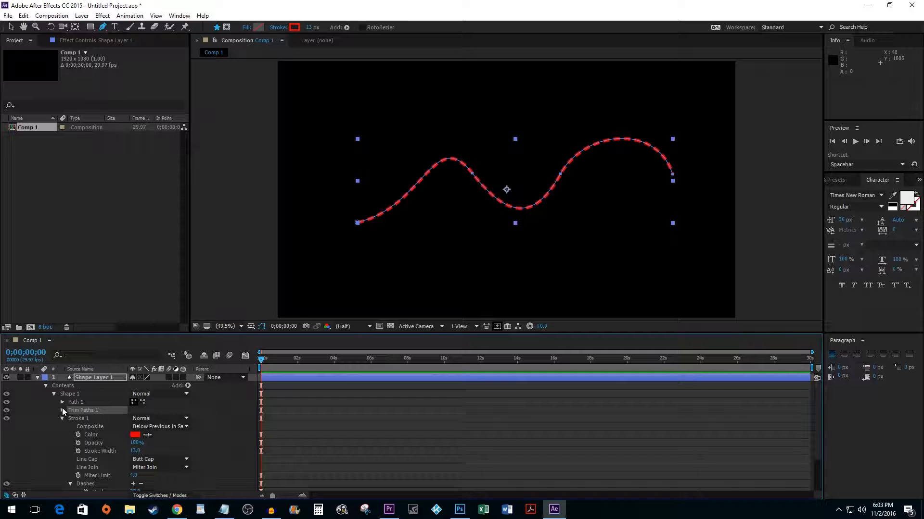
{"action": "left_click", "coordinate": [62, 410]}
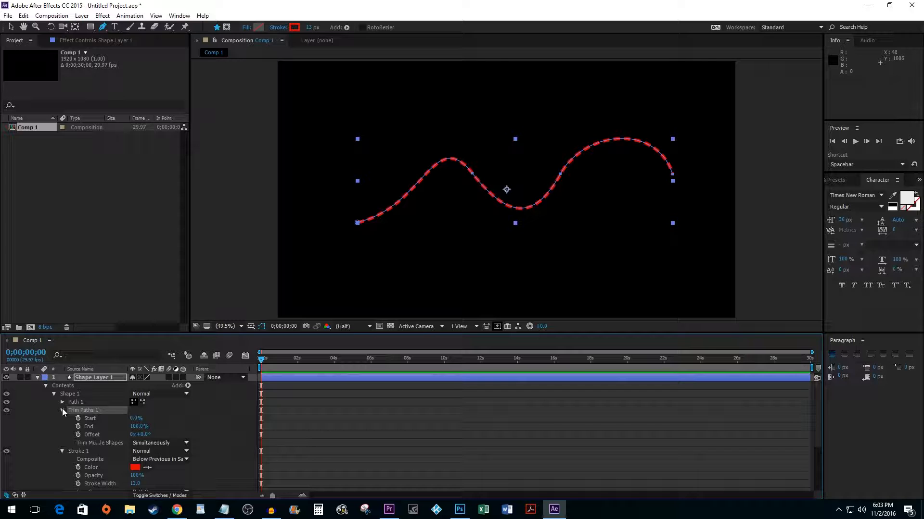
- Keyframe Trim Paths End at 0% at frame 0 and 100% at 7 seconds
{"action": "double_click", "coordinate": [137, 426]}
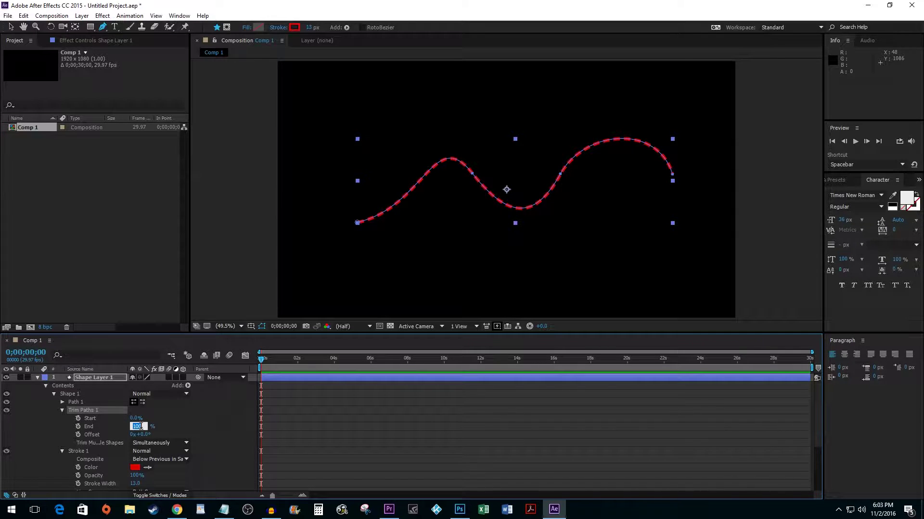
{"action": "type", "text": "0"}
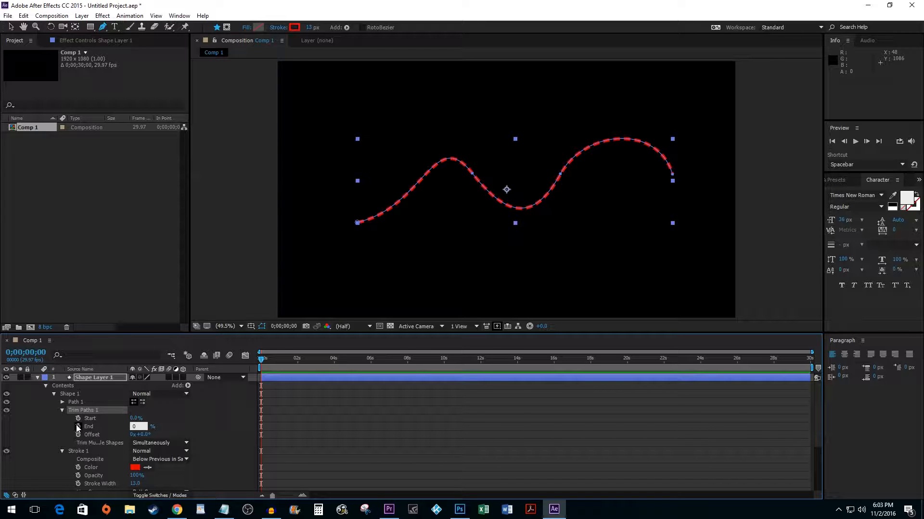
{"action": "left_click", "coordinate": [78, 427]}
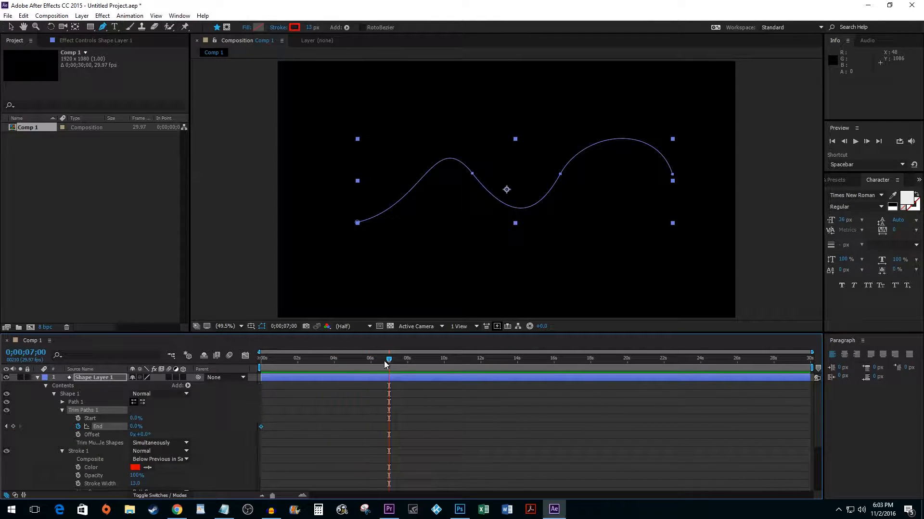
{"action": "mouse_move", "coordinate": [195, 417]}
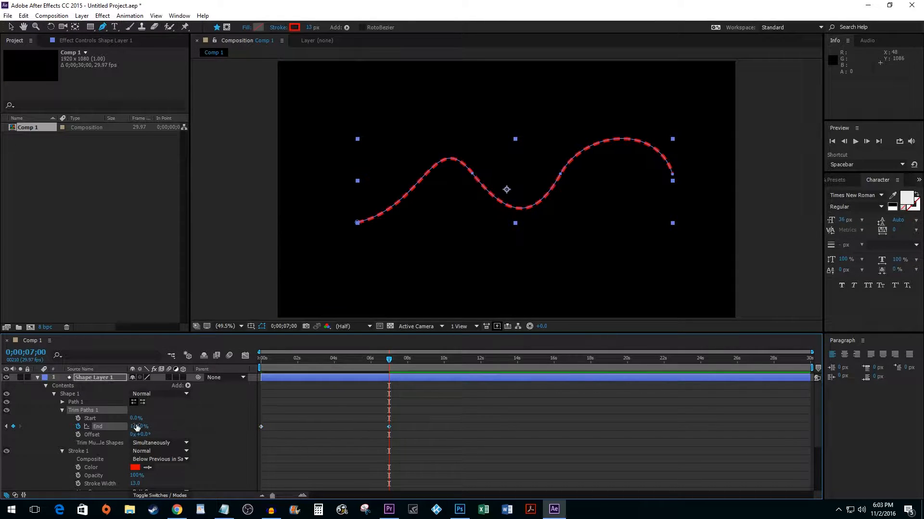
{"action": "left_click", "coordinate": [259, 358]}
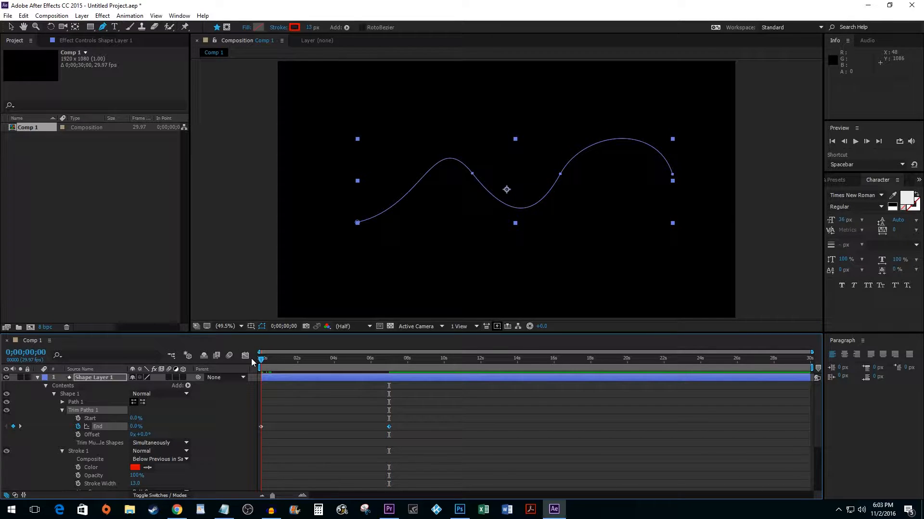
- Preview, move the End keyframe near 5 seconds, save, and switch to Premiere Pro showing Comp 1
{"action": "key", "text": "Space"}
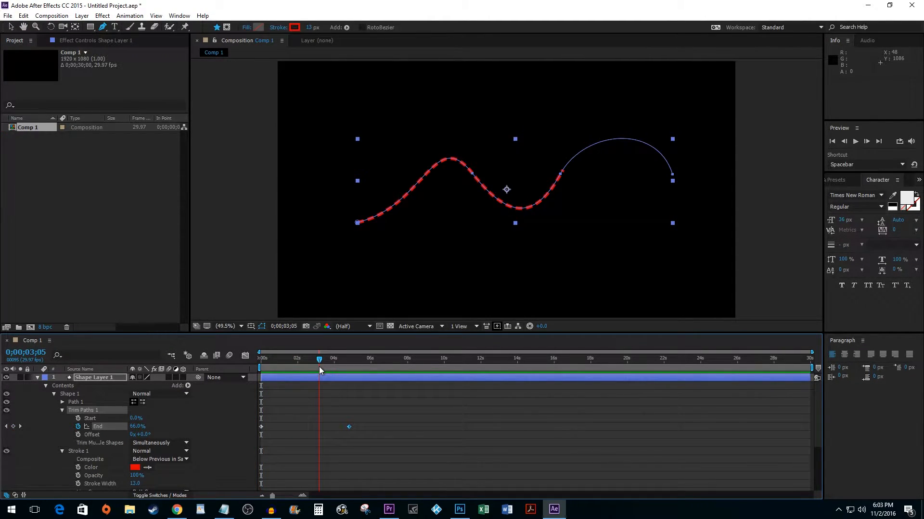
{"action": "key", "text": "ctrl+s"}
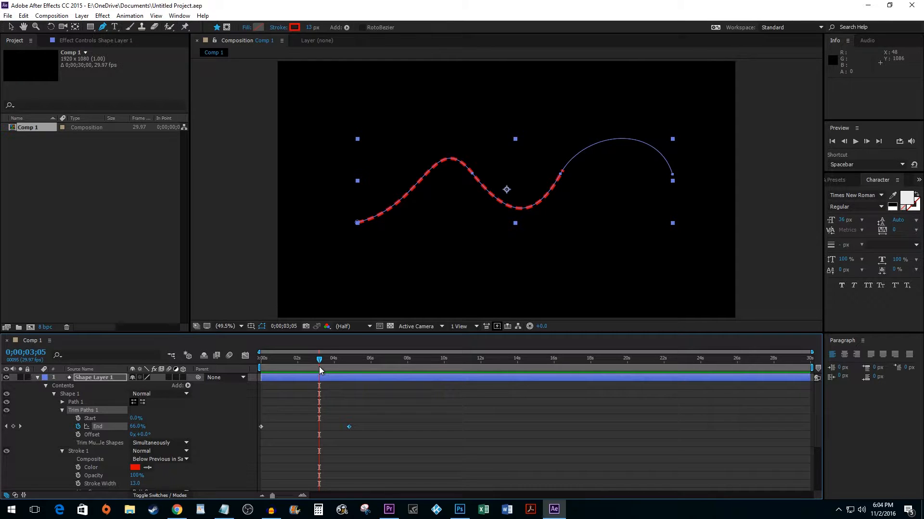
{"action": "left_click", "coordinate": [28, 127]}
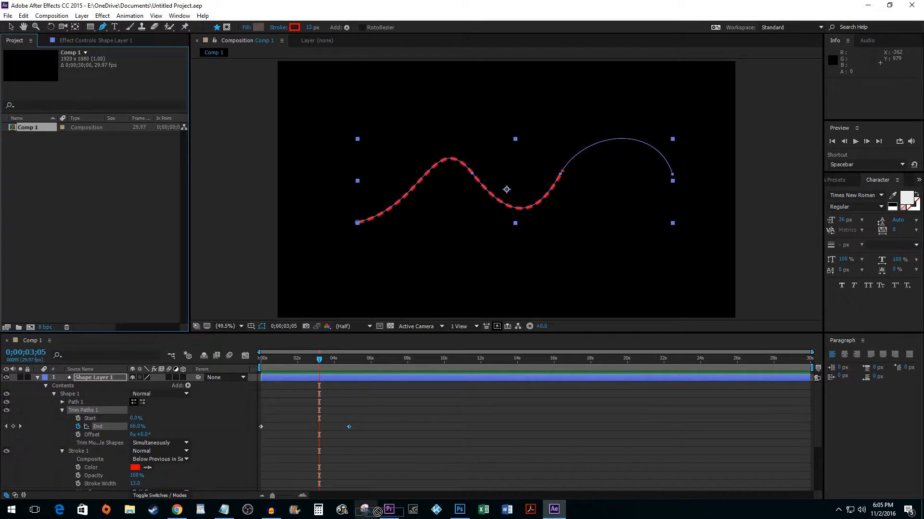
{"action": "left_click", "coordinate": [388, 510]}
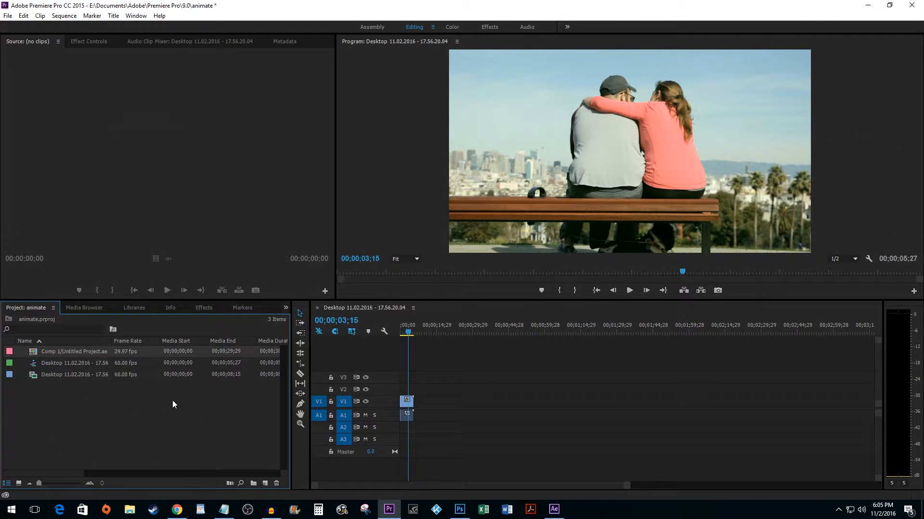